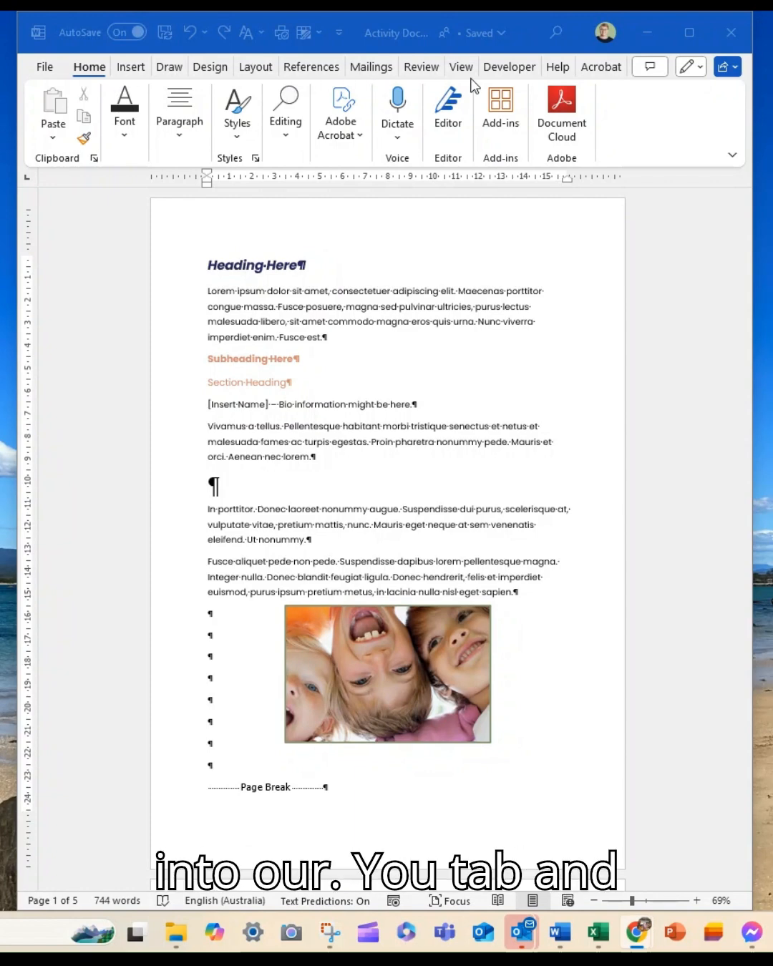
Step: Switch the ribbon to the View tab to reach the document view options
left_click(461, 66)
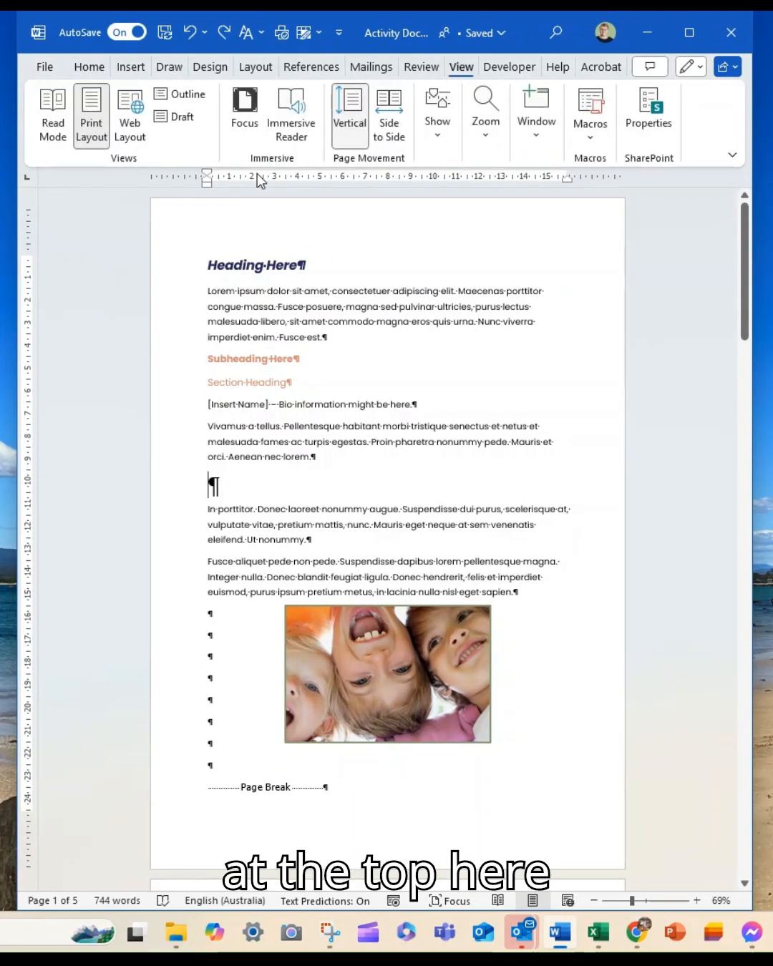
mouse_move(92, 114)
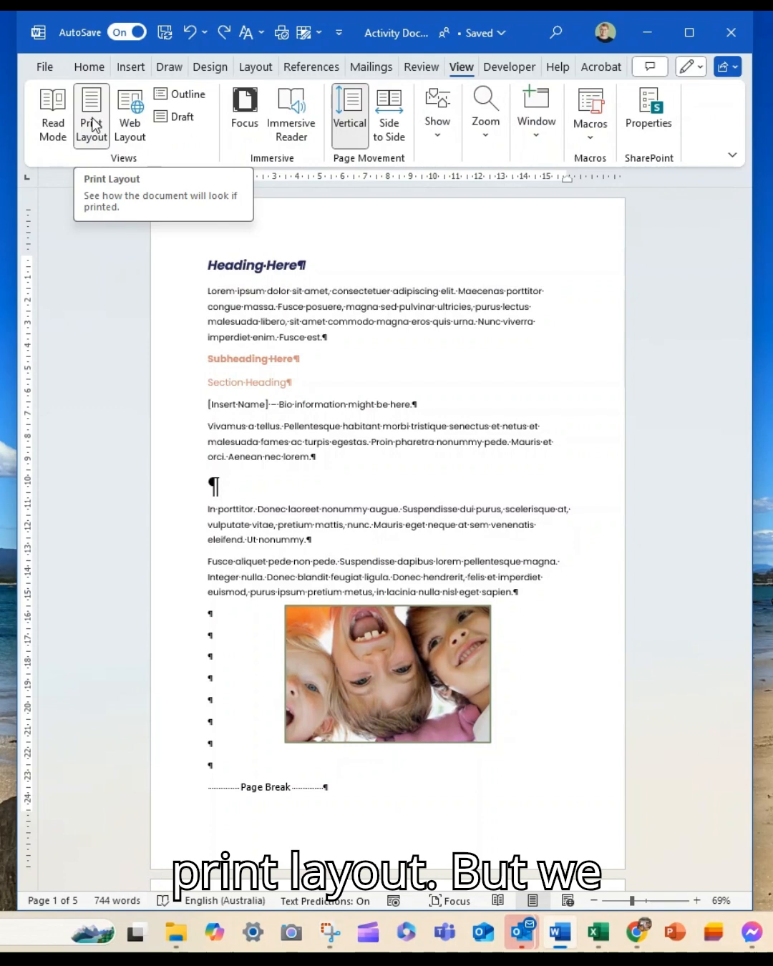
mouse_move(206, 138)
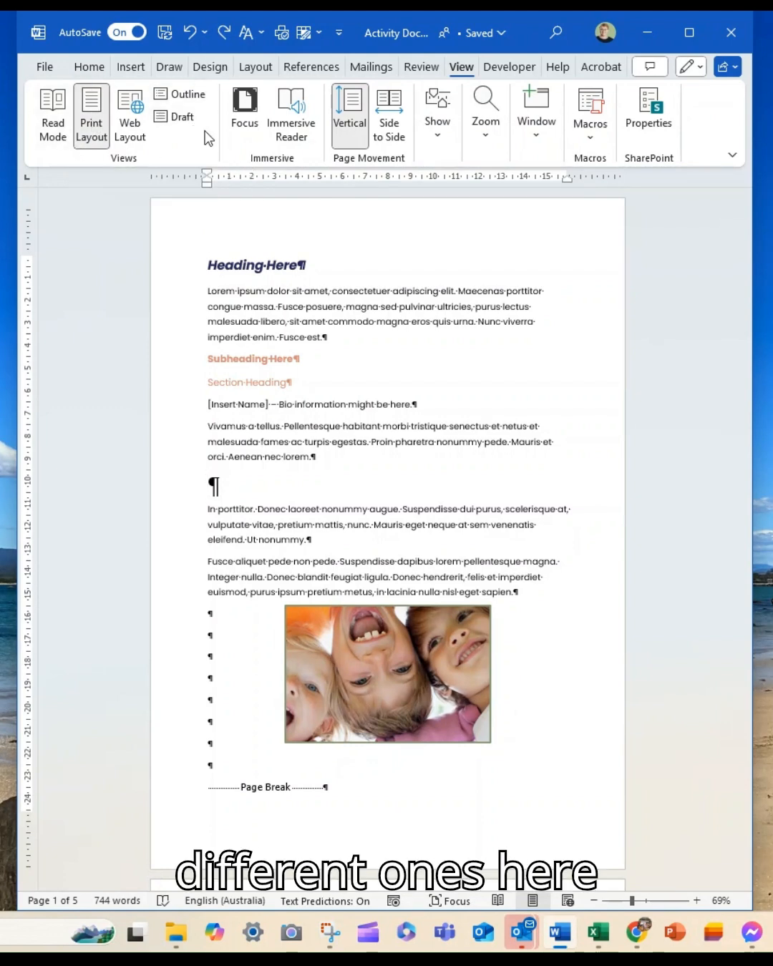
mouse_move(184, 95)
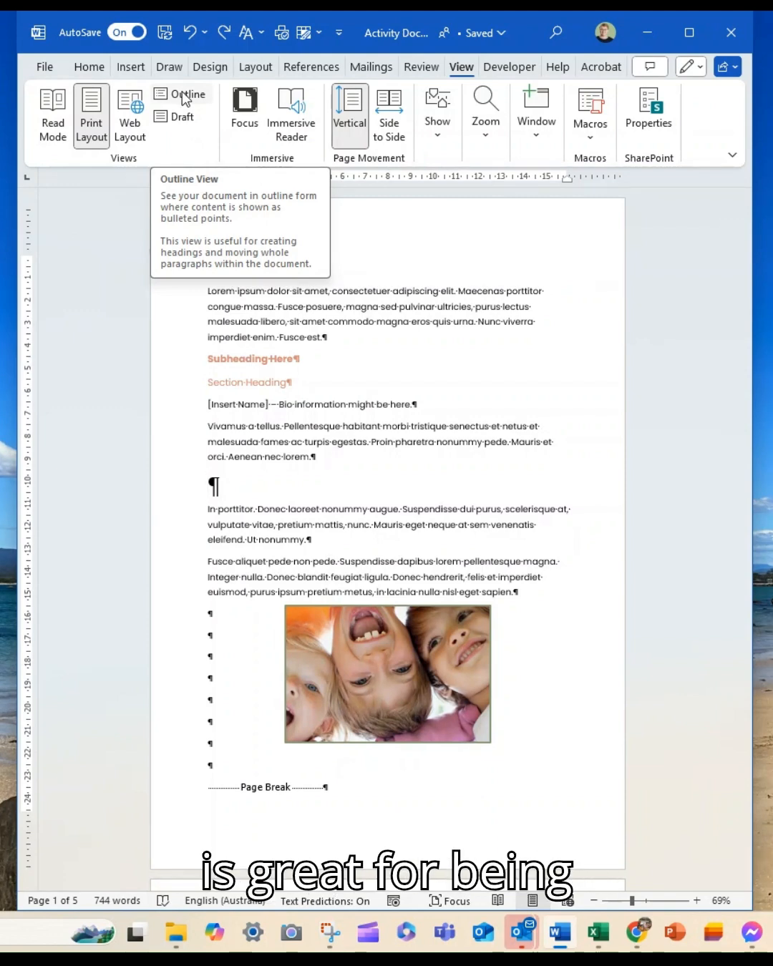
Step: Display the document in Outline view and review heading and body paragraph levels through to the end
left_click(180, 94)
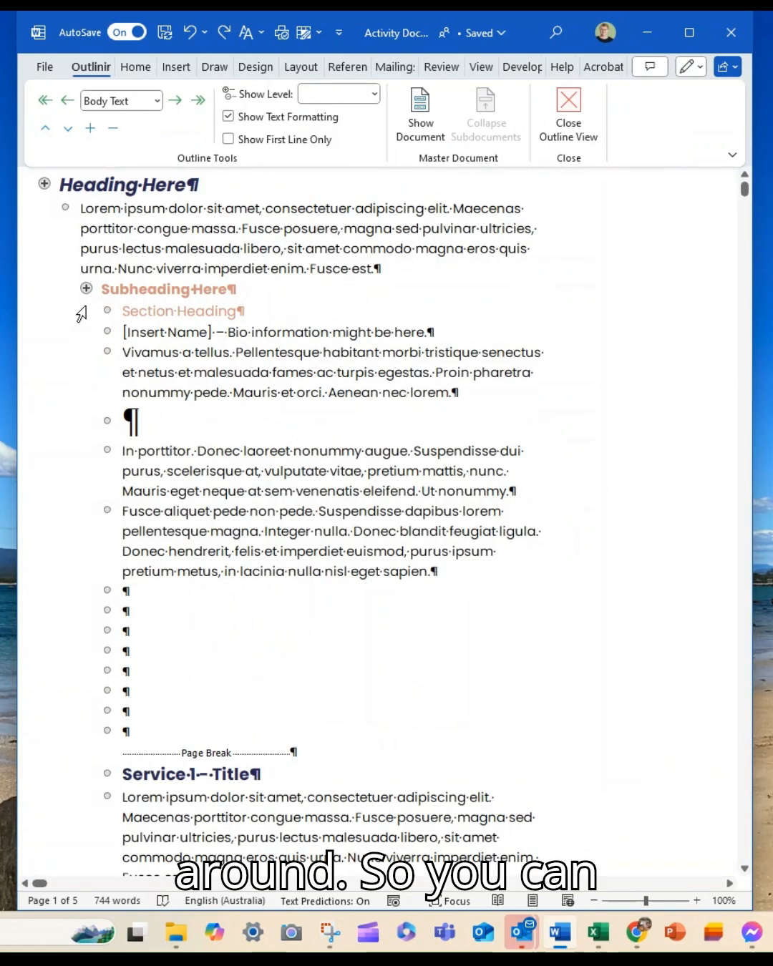
left_click(86, 289)
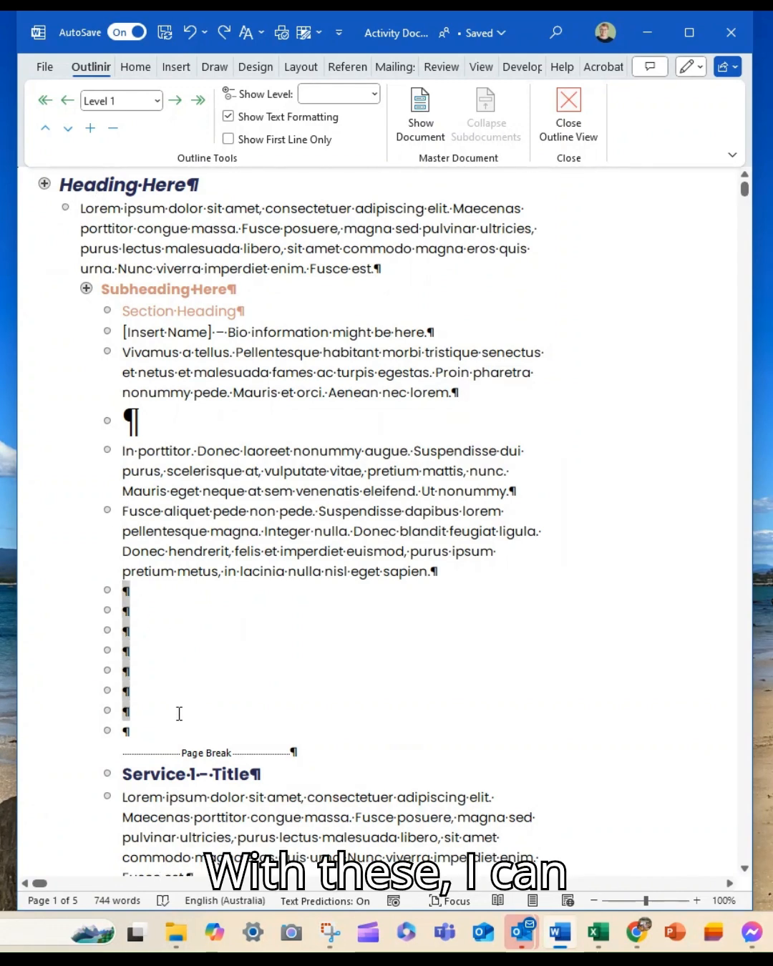
left_click(208, 751)
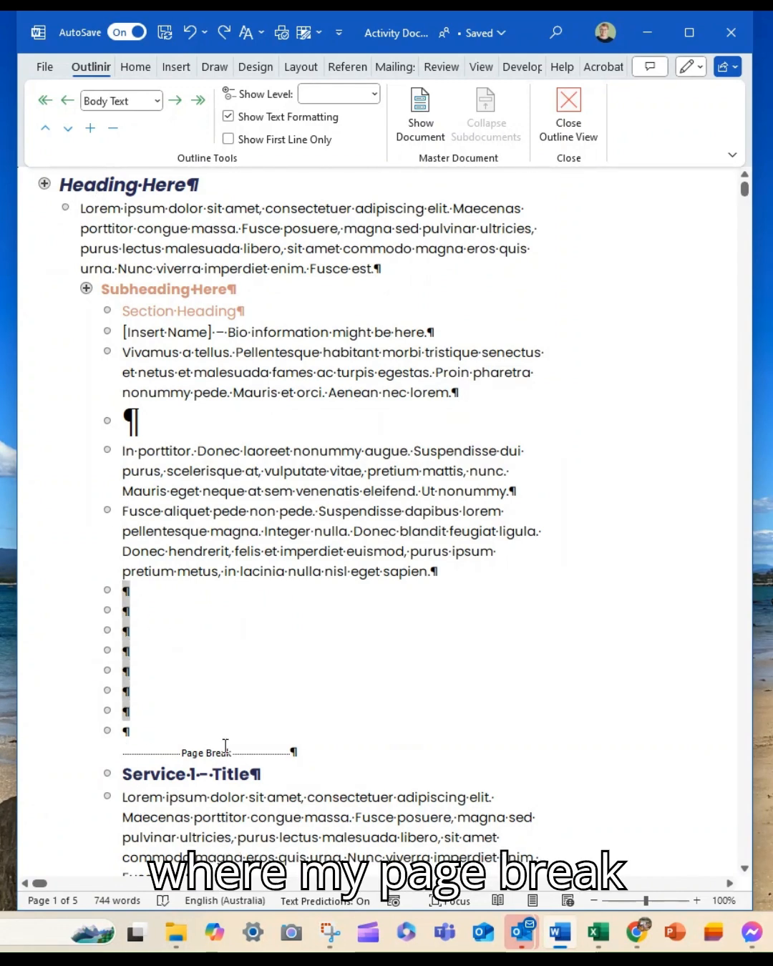
scroll("down", 3)
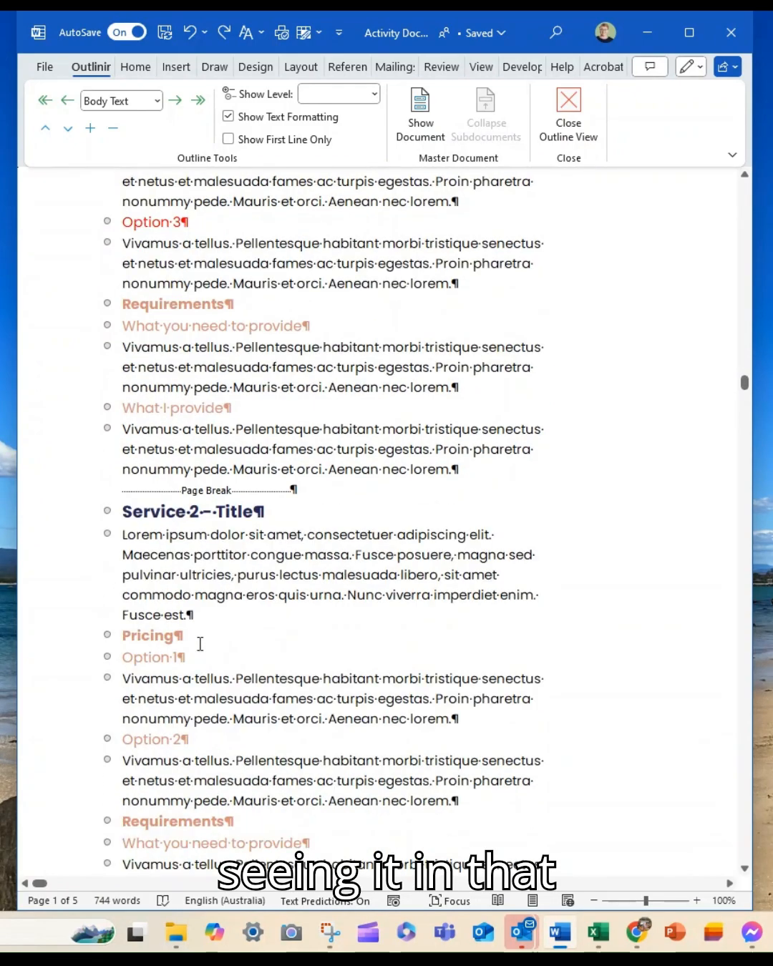
scroll("down", 3)
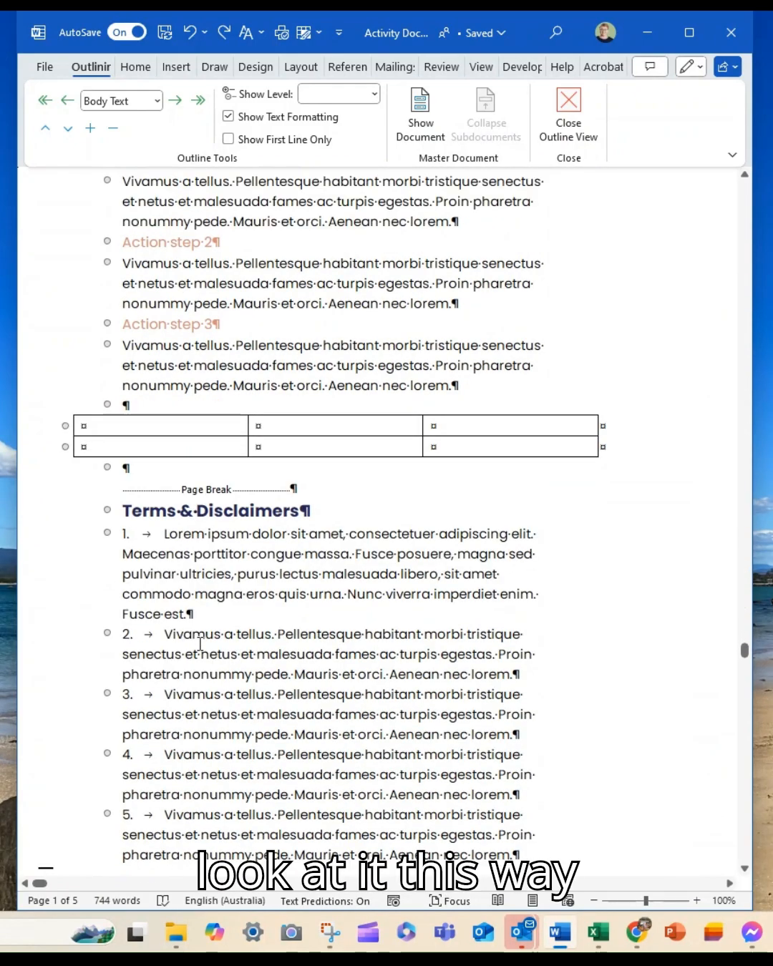
scroll("down", 3)
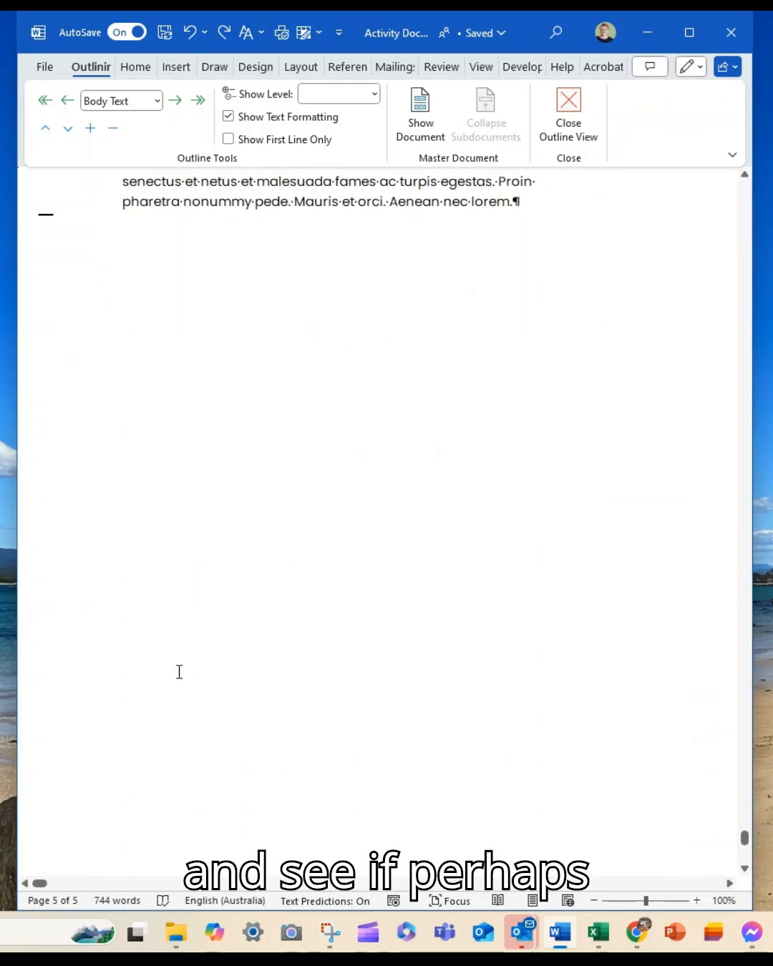
scroll("up", 3)
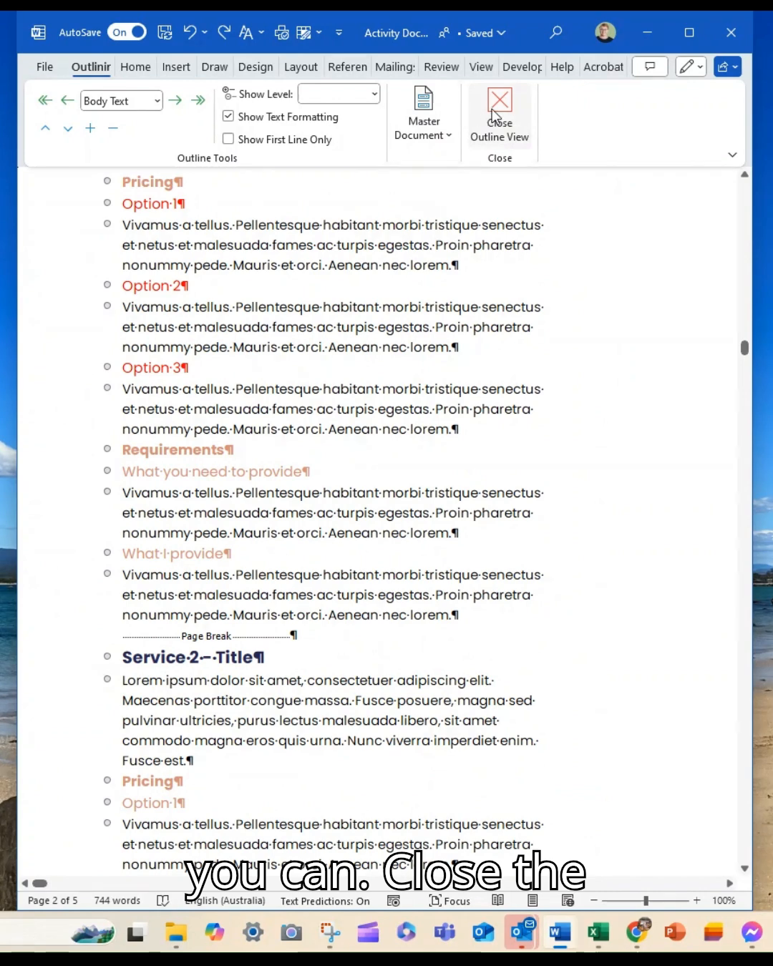
Step: Close Outline view, returning to Print Layout at the top of the first page
left_click(499, 115)
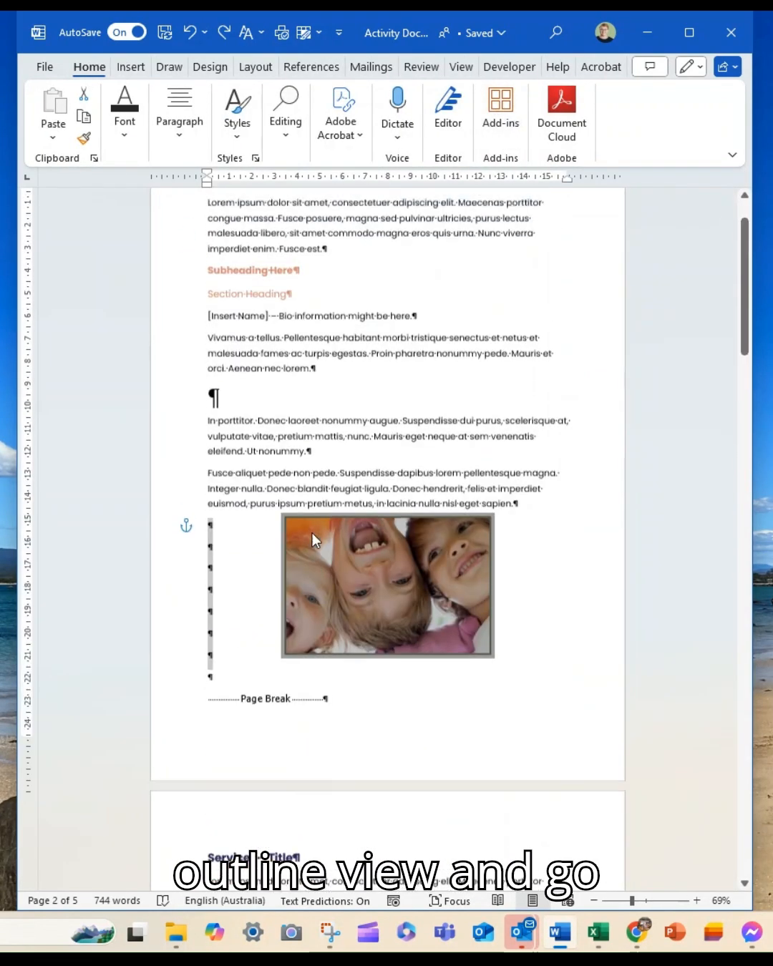
scroll("up", 3)
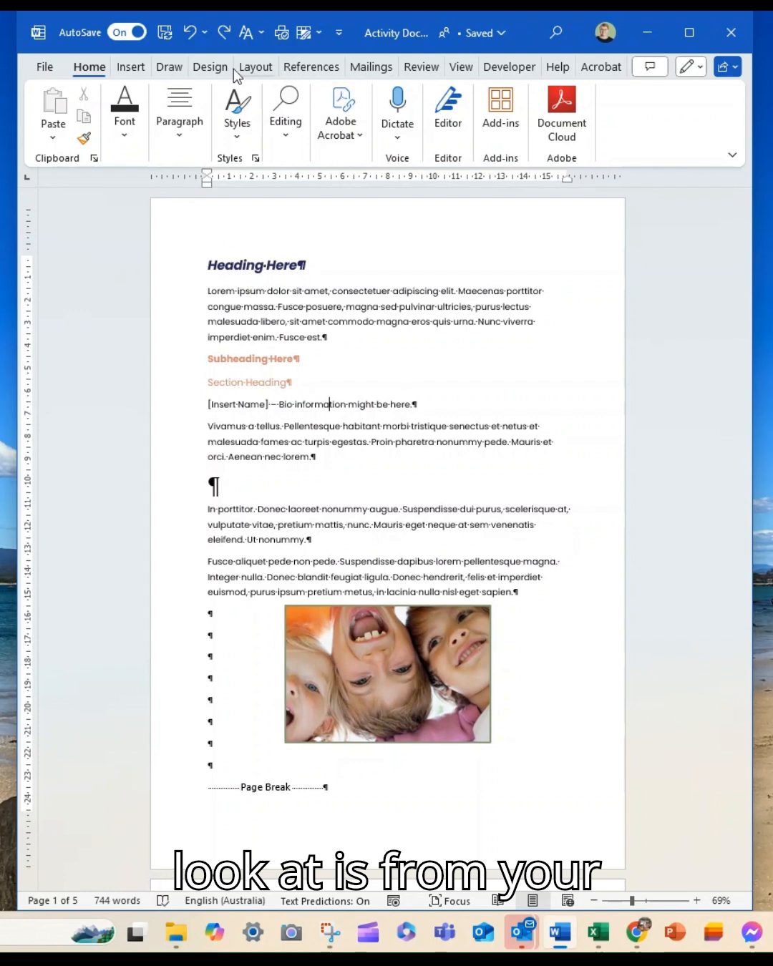
mouse_move(312, 148)
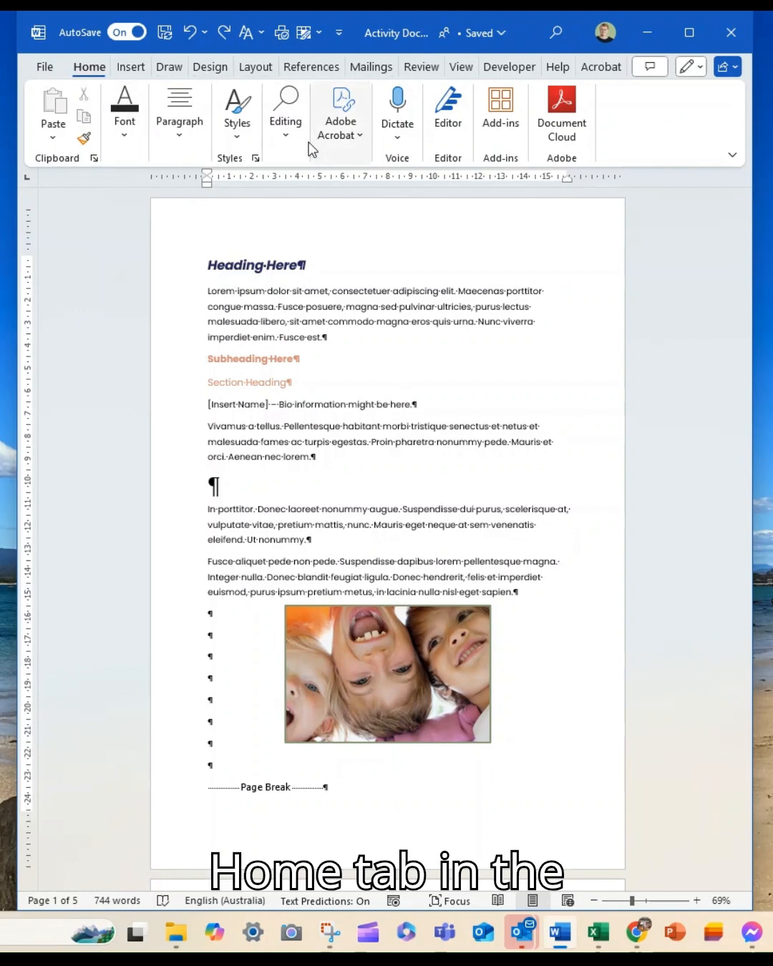
Step: Show the Navigation pane via Home > Editing > Find, listing Heading Here and Subheading Here
left_click(285, 114)
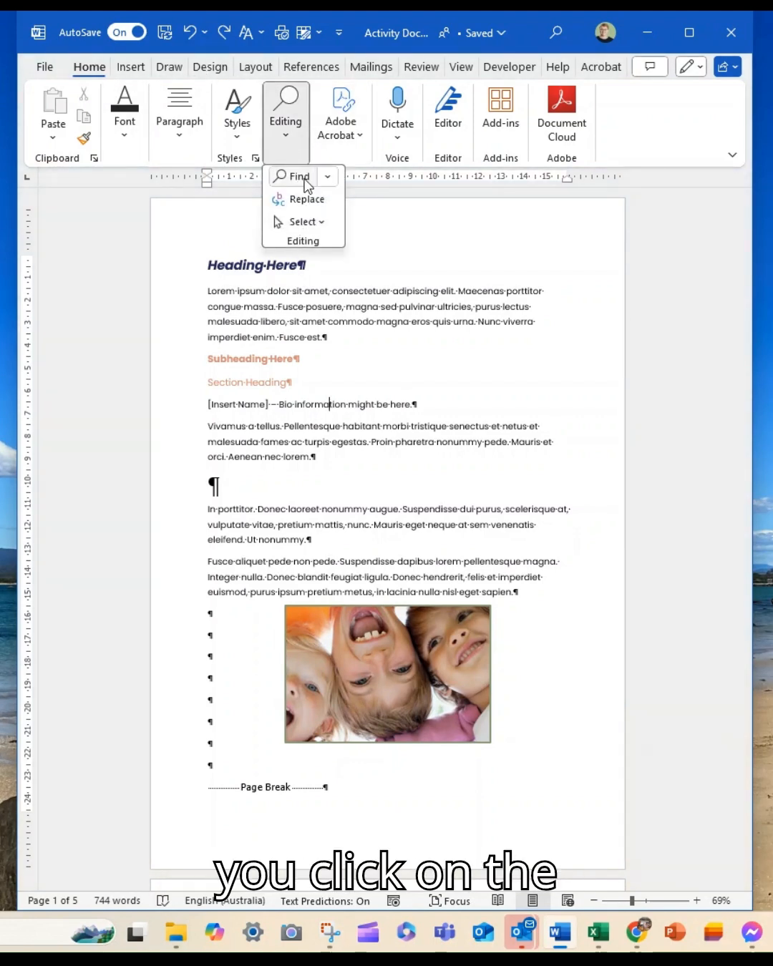
left_click(298, 176)
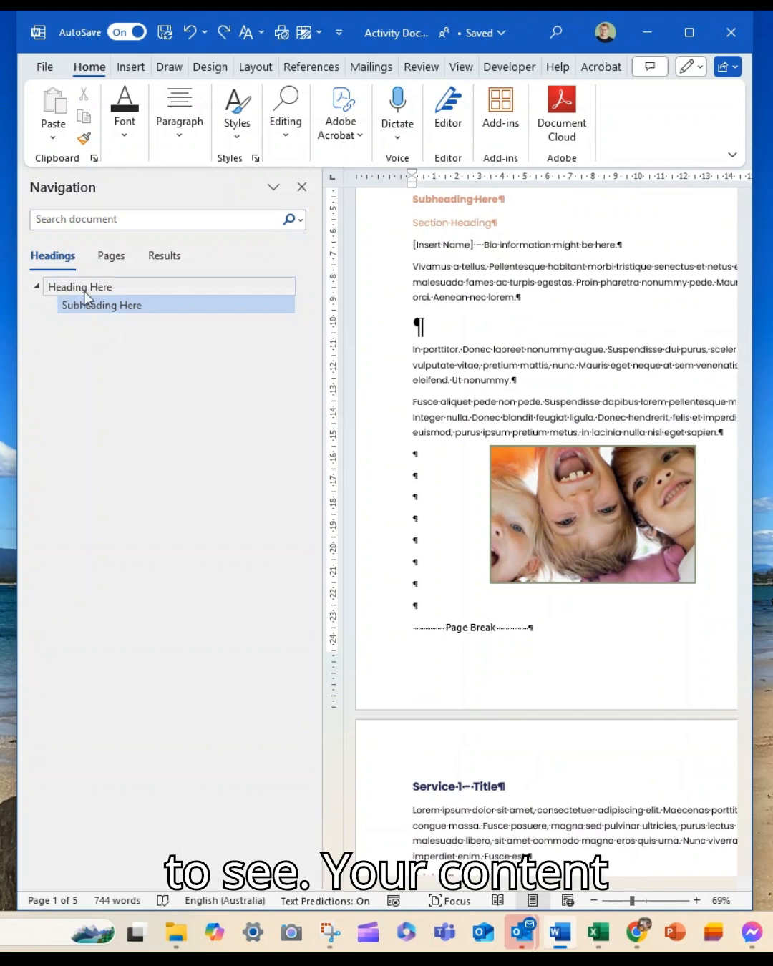
mouse_move(91, 346)
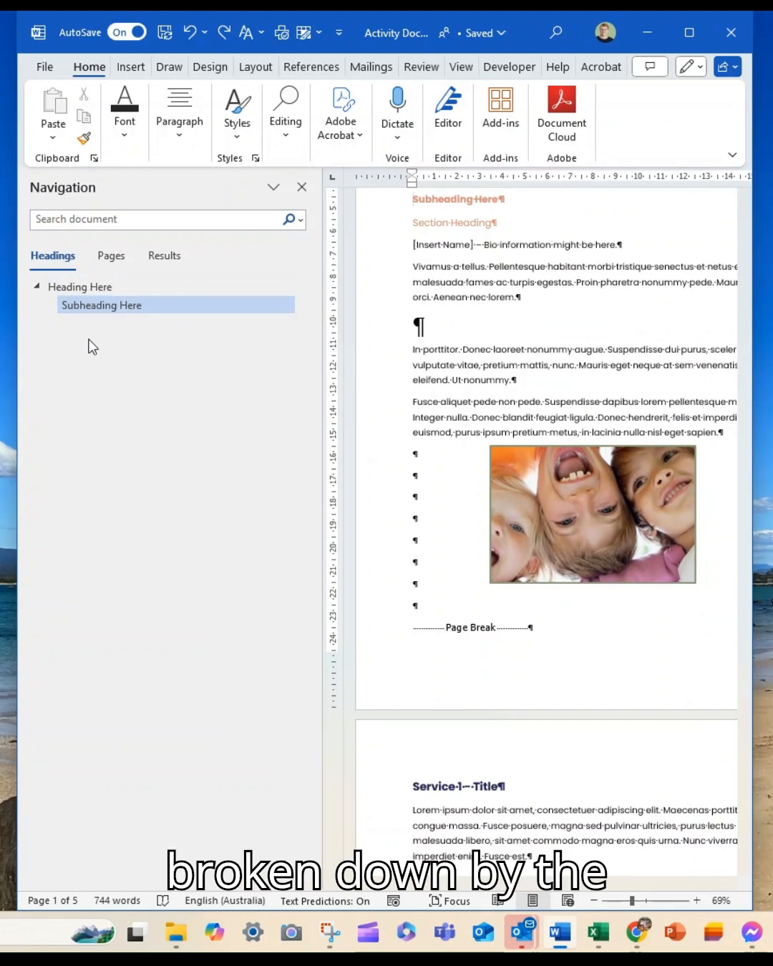
scroll("up", 3)
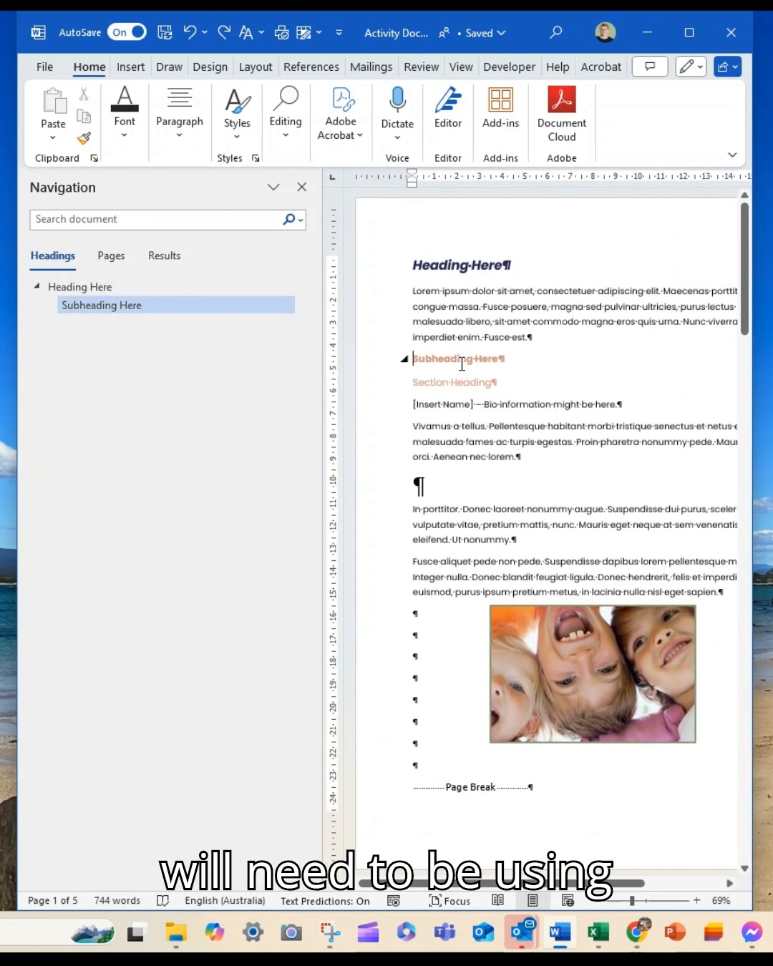